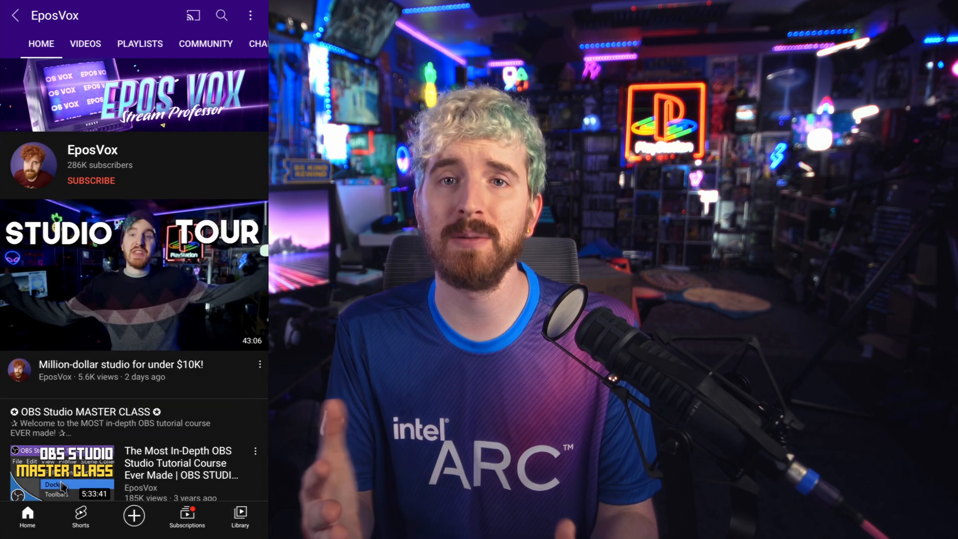
Step: Subscribe to the EposVox channel on YouTube
left_click(90, 180)
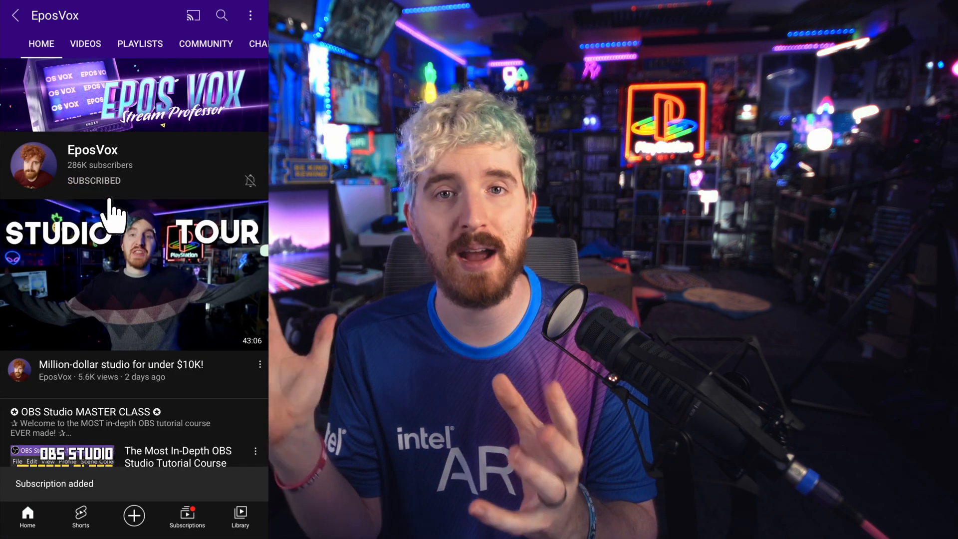
left_click(250, 180)
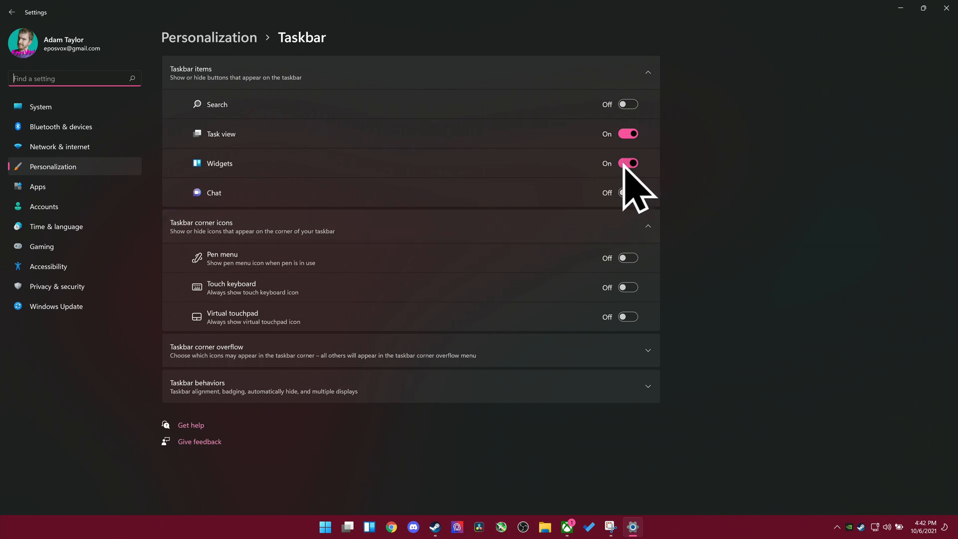
Step: Switch the Widgets toggle on under Taskbar items in Personalization settings
left_click(628, 164)
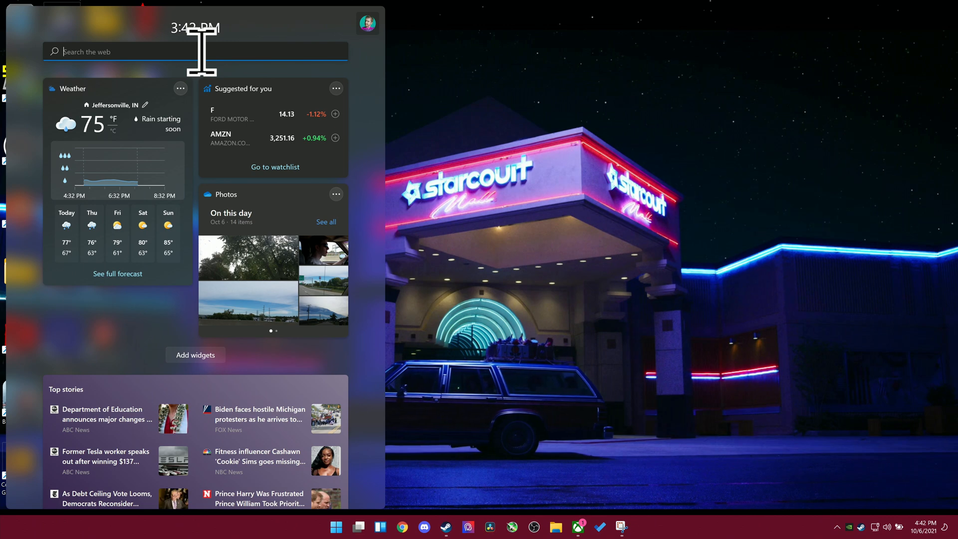
Step: Customize the stock widget and add Apple (AAPL) to its watchlist suggestions
type("eposvox")
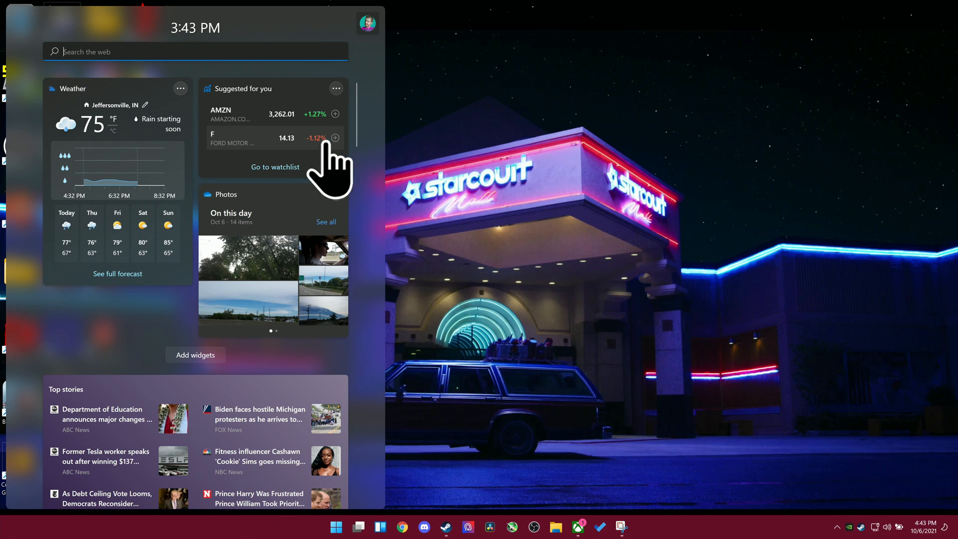
mouse_move(303, 150)
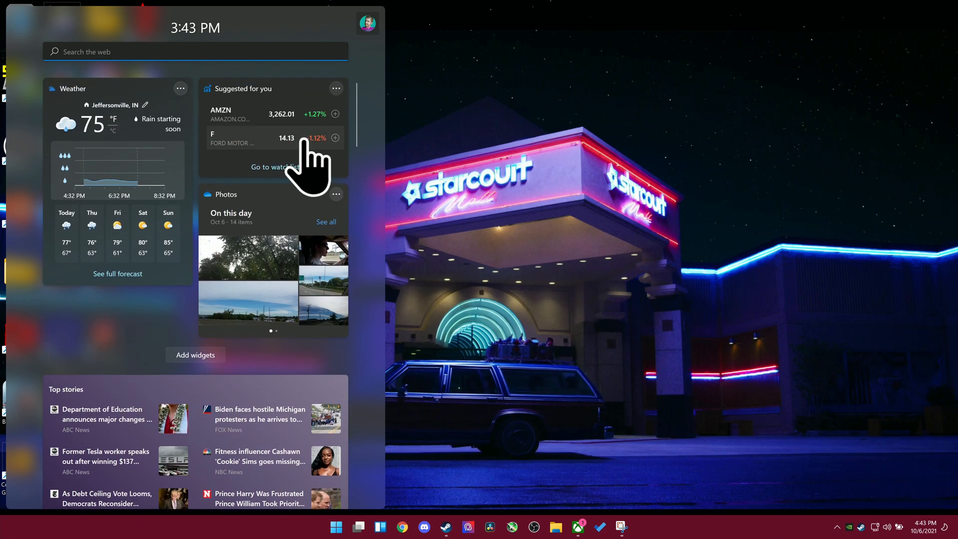
left_click(335, 87)
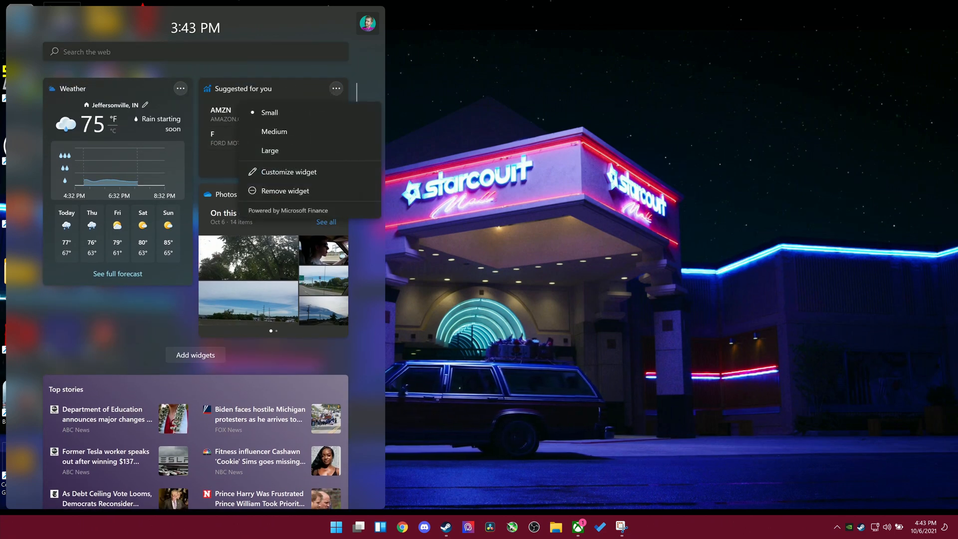
left_click(288, 171)
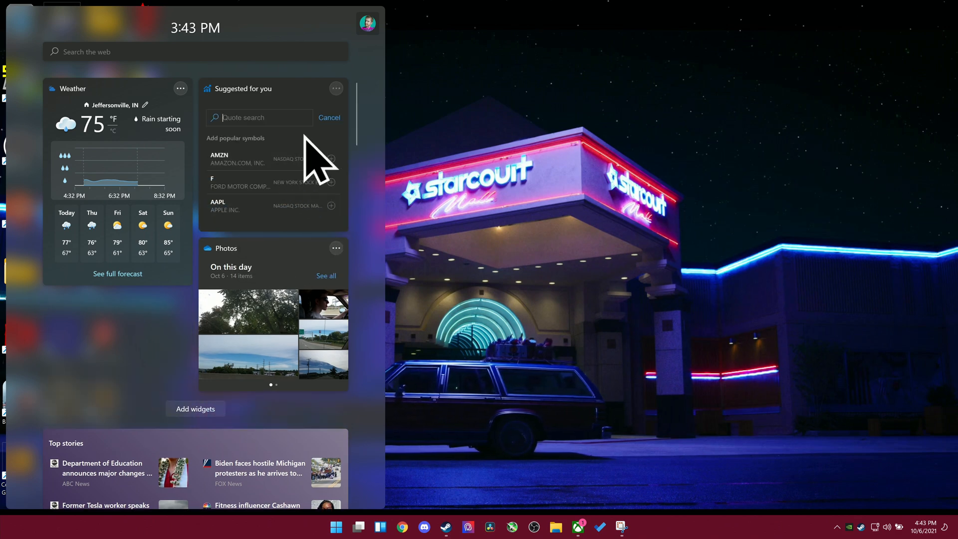
type("appl")
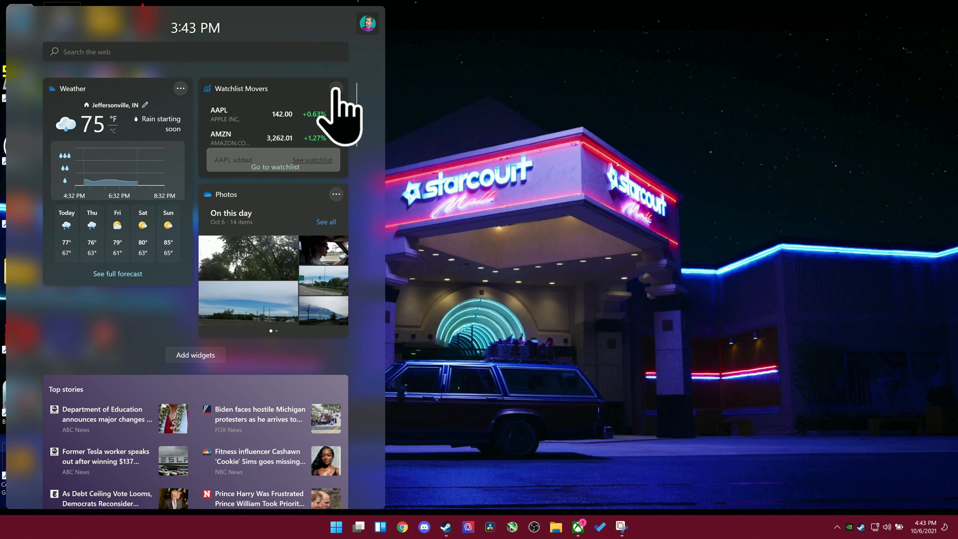
Step: Remove the stock watchlist widget from the Widgets panel
left_click(335, 88)
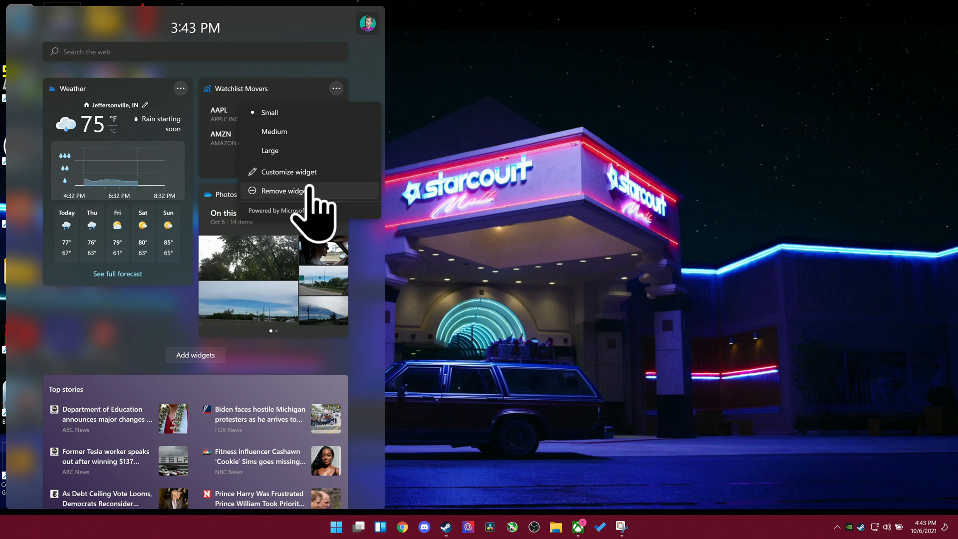
left_click(282, 191)
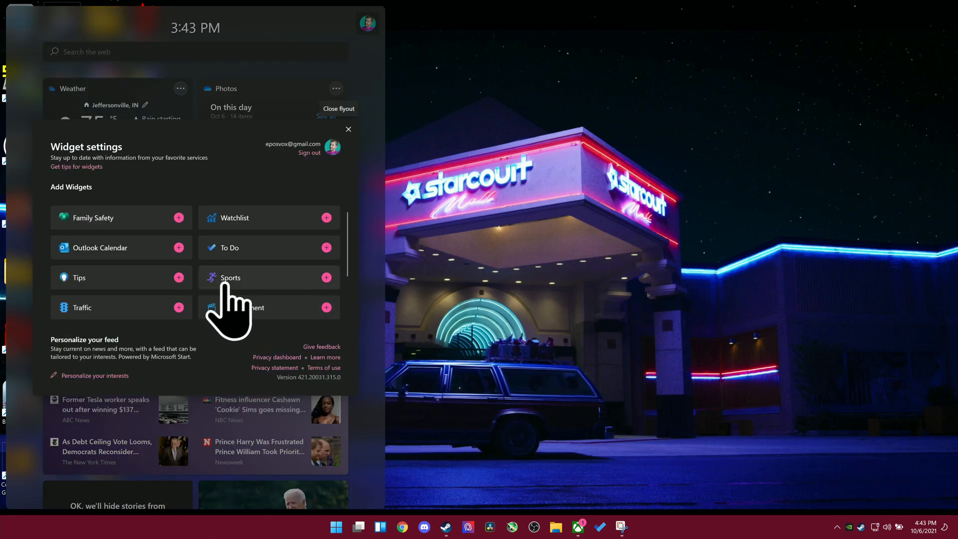
mouse_move(232, 287)
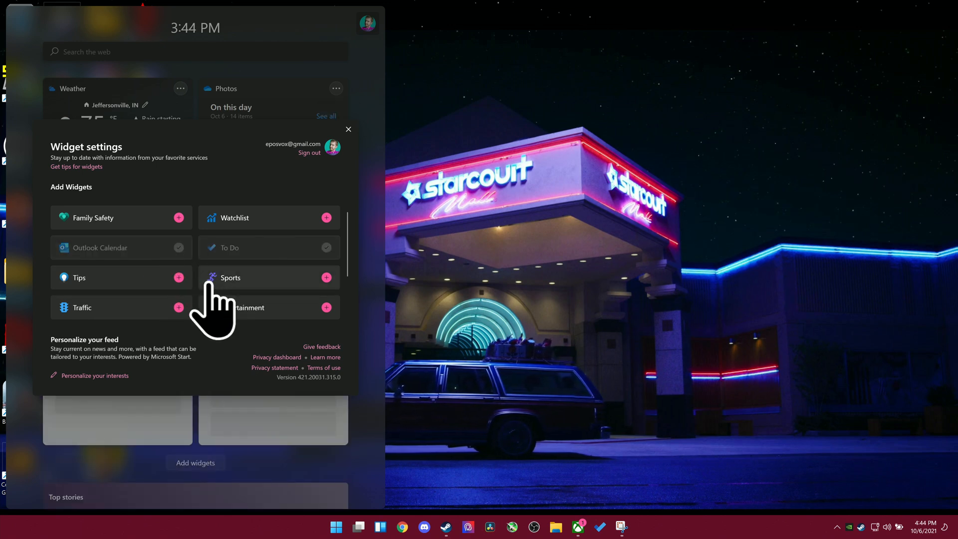
Step: Add the Esports widget and go to the Personalize your interests page
scroll("down", 3)
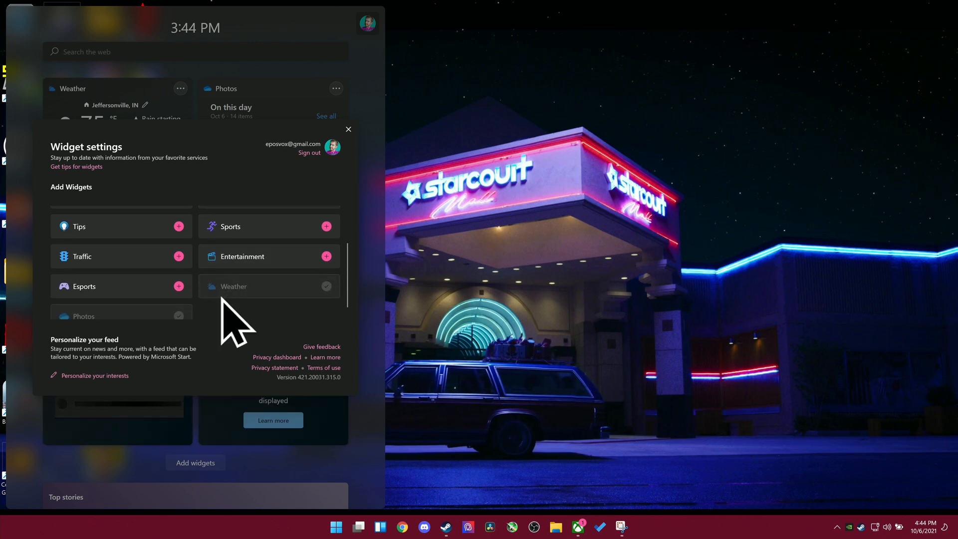
left_click(177, 285)
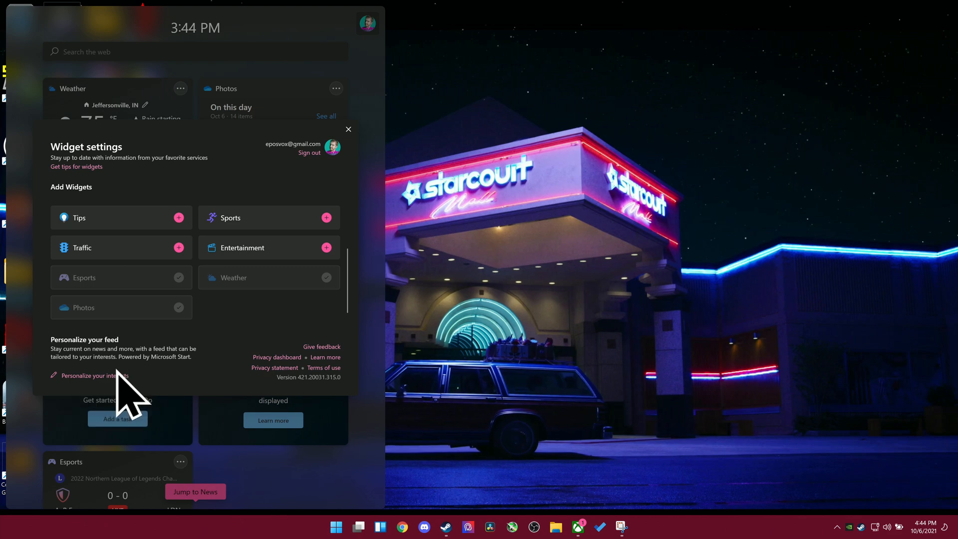
left_click(91, 375)
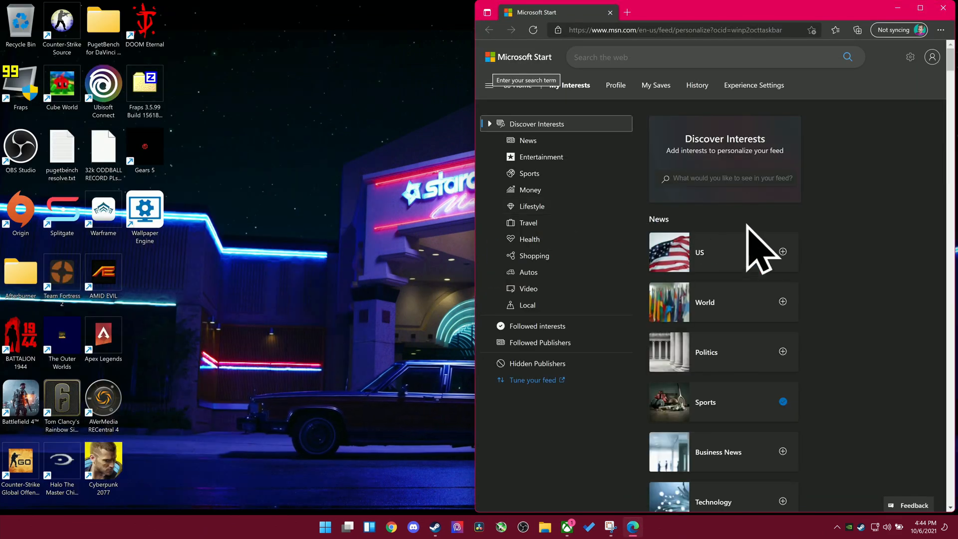
Step: Follow Technology, Science, Movies, TV and Comics interests for the news feed
scroll("down", 3)
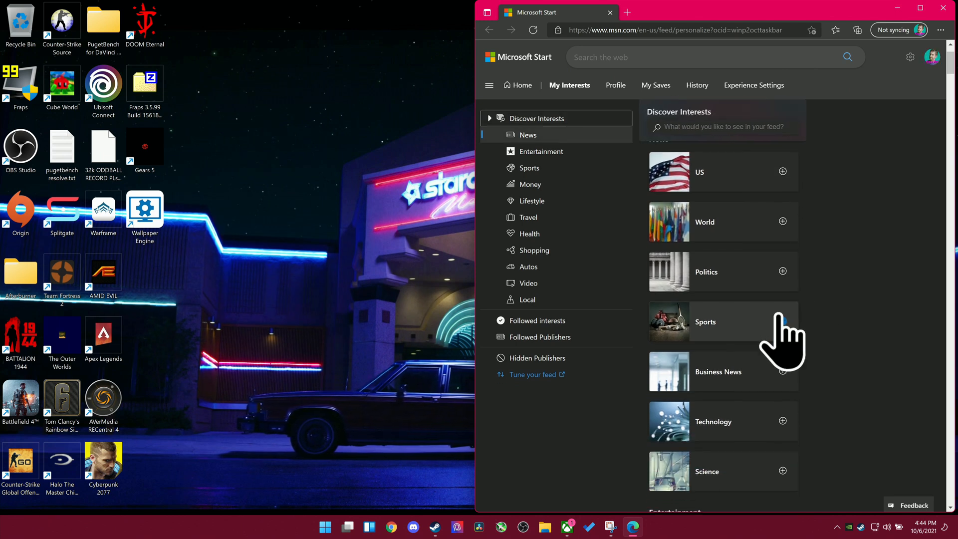
left_click(782, 321)
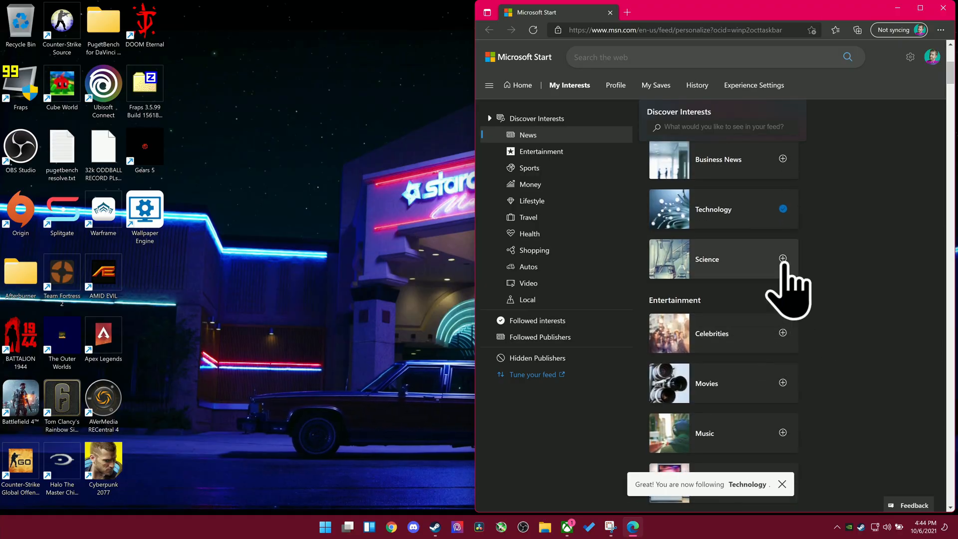
left_click(782, 259)
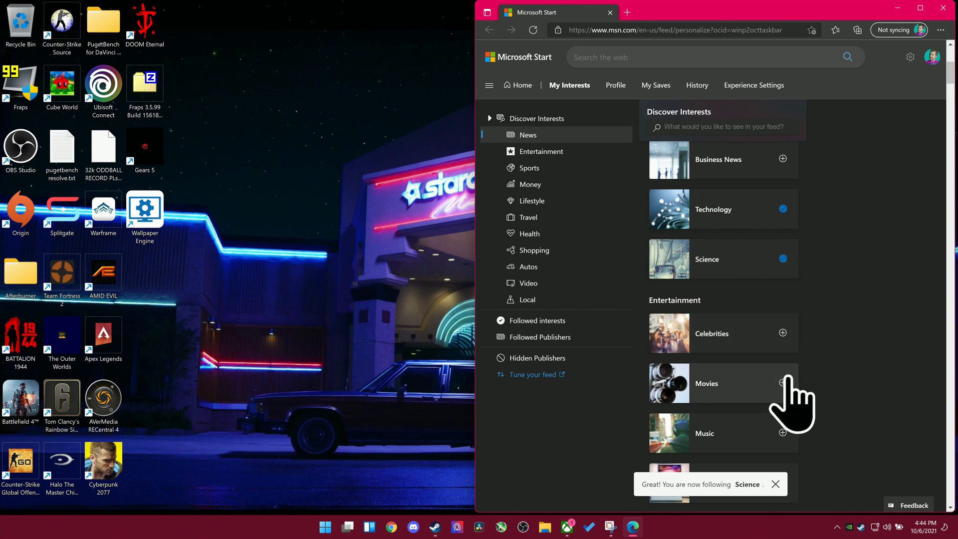
left_click(783, 383)
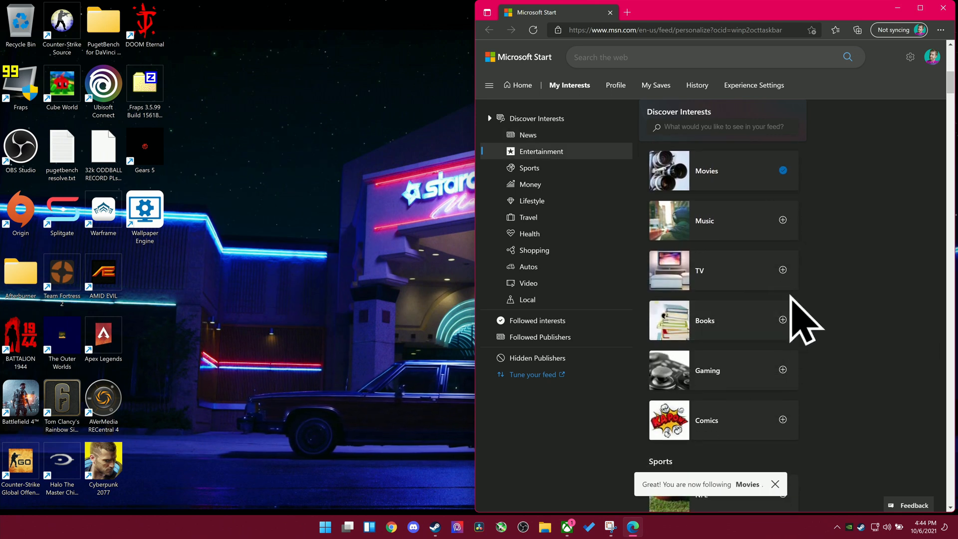
left_click(782, 269)
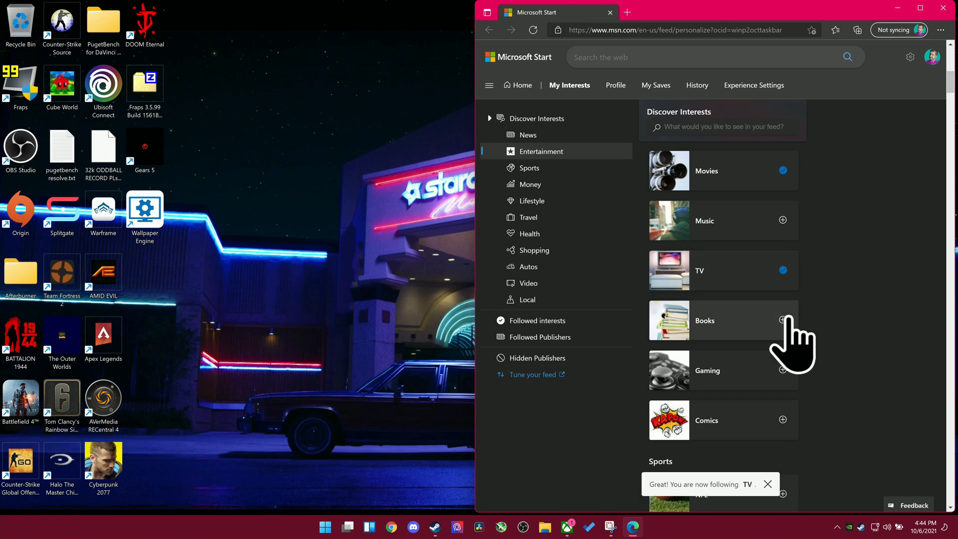
left_click(782, 369)
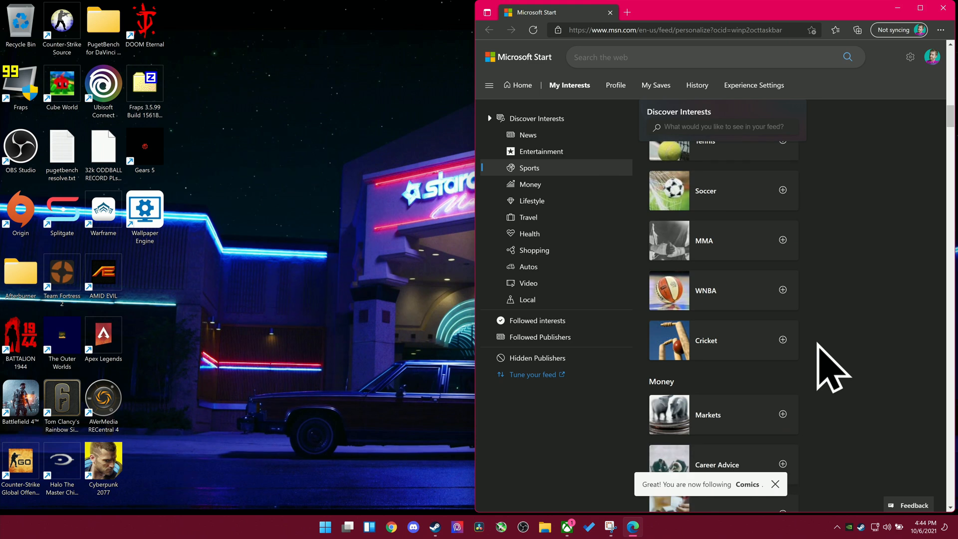
Step: Follow Entrepreneurship and Personal Finance interests, then close the Microsoft Start page
scroll("down", 3)
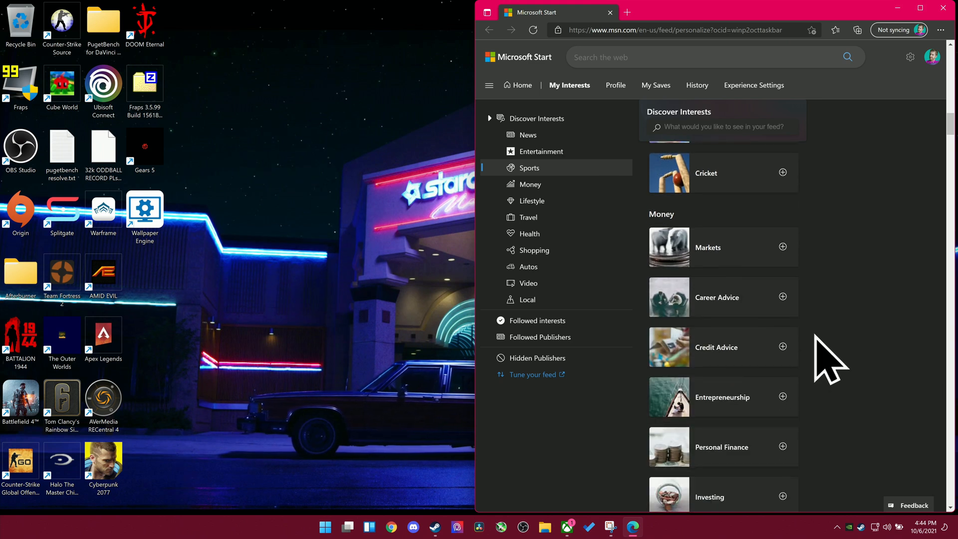
scroll("down", 3)
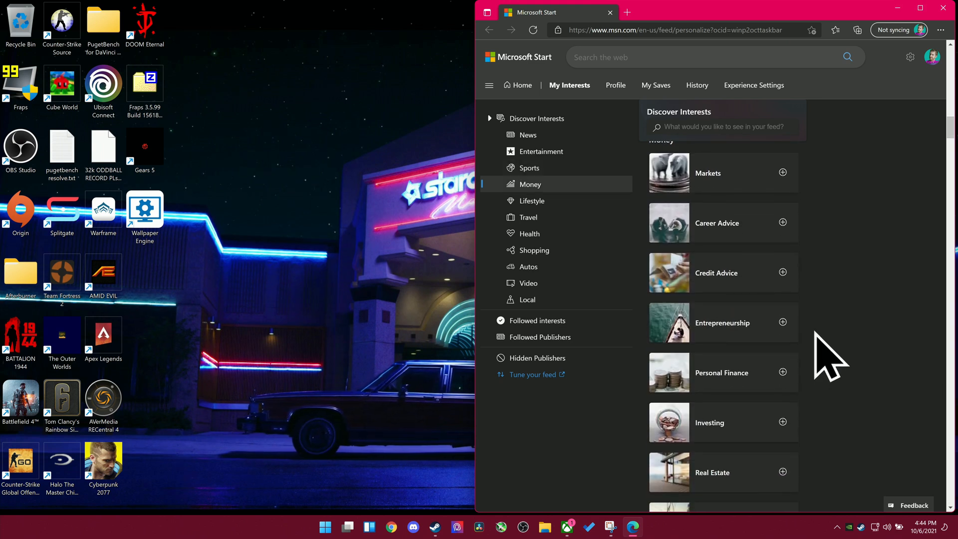
left_click(782, 322)
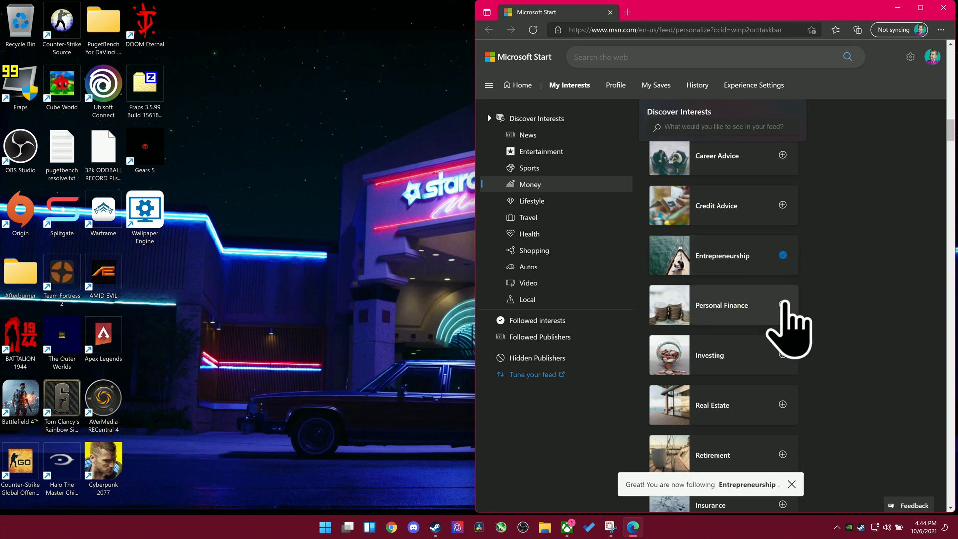
left_click(782, 306)
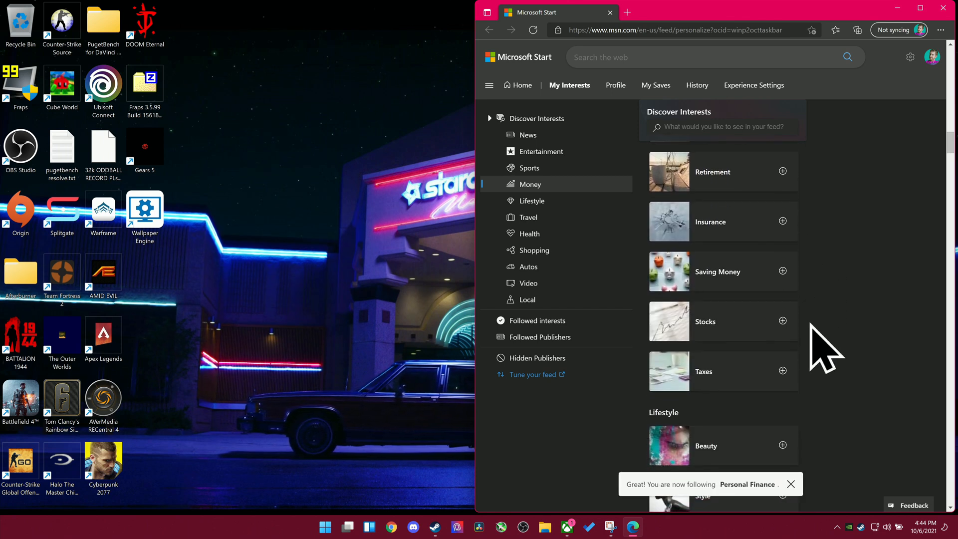
left_click(532, 201)
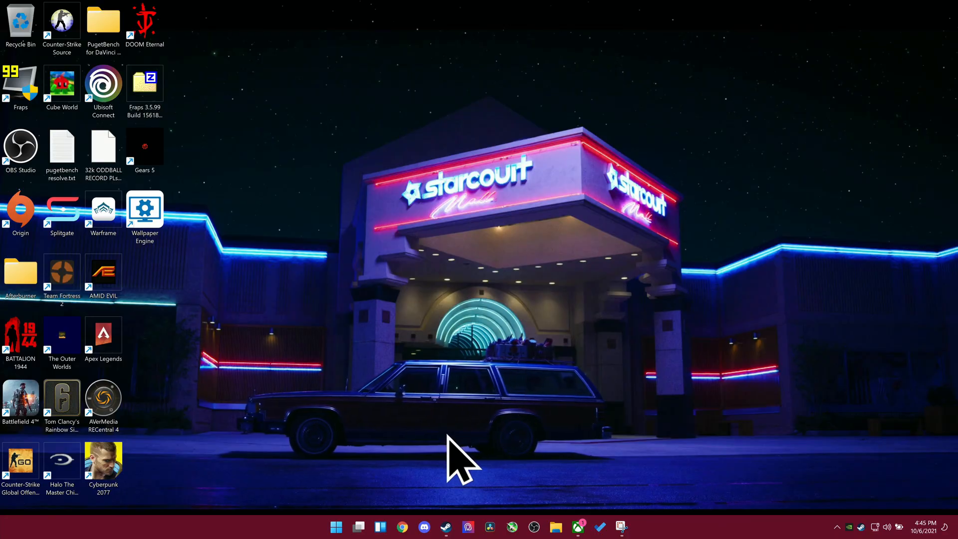
Step: Reopen the Widgets board, browse the new widgets and go into Widget settings
left_click(337, 527)
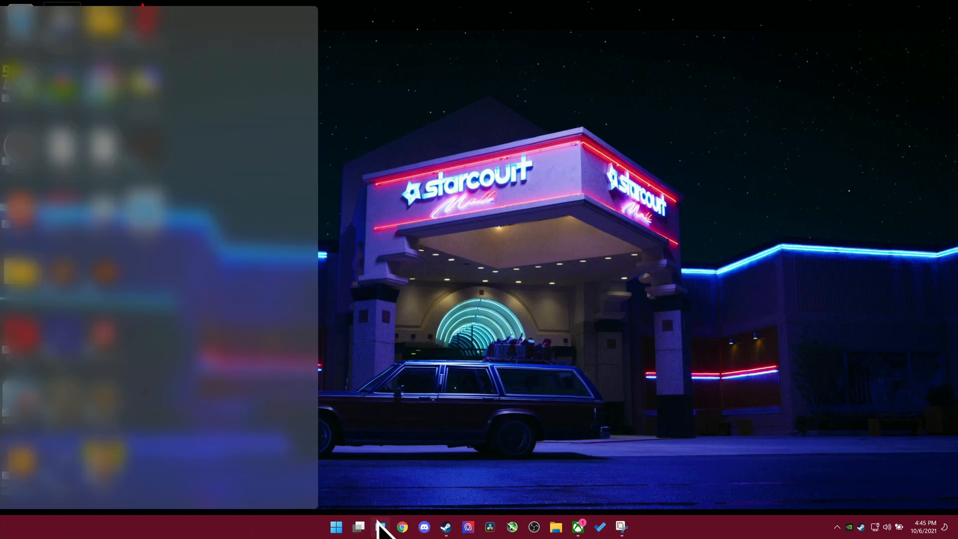
left_click(376, 527)
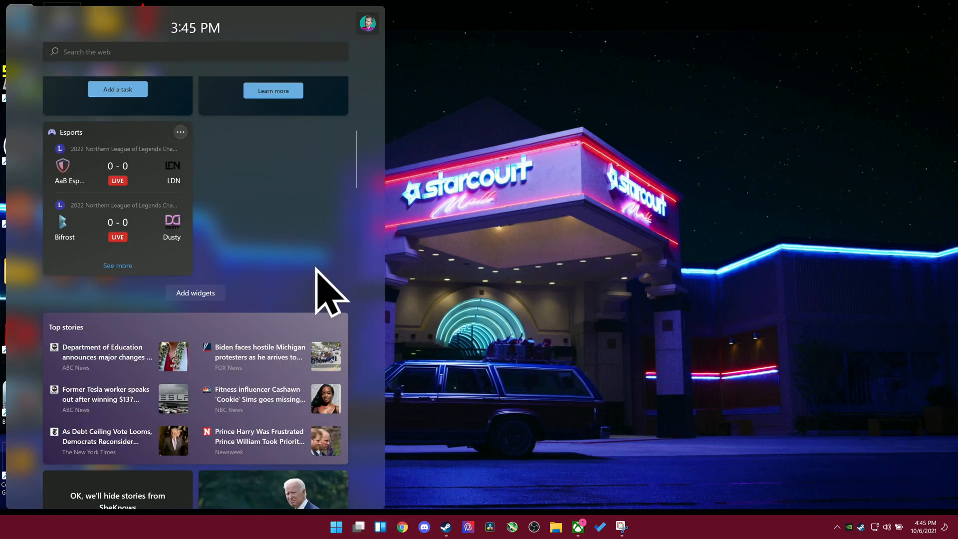
scroll("down", 3)
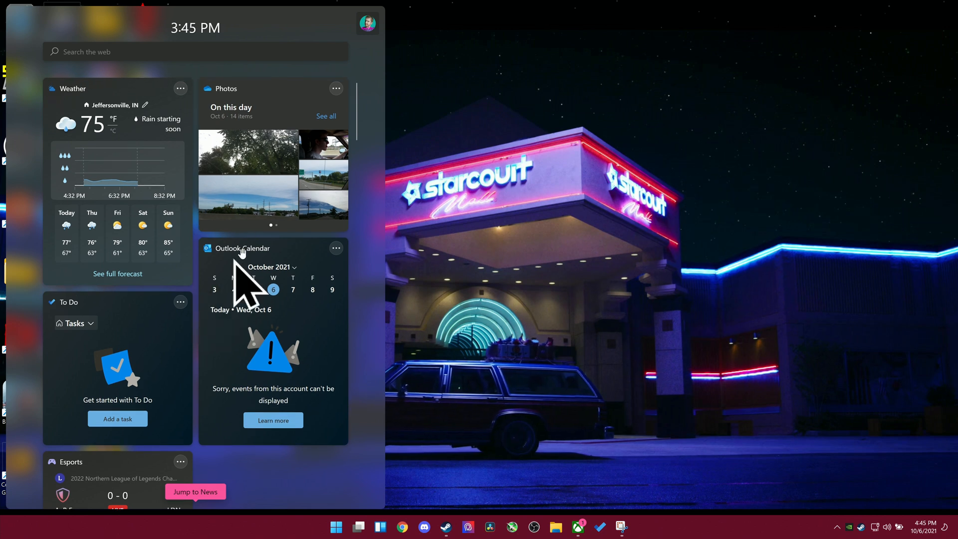
mouse_move(341, 175)
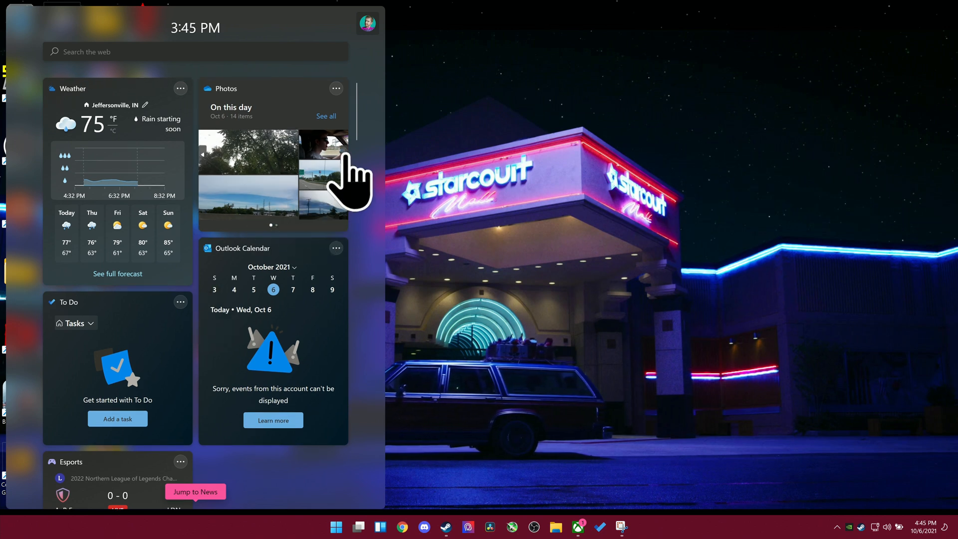
mouse_move(327, 171)
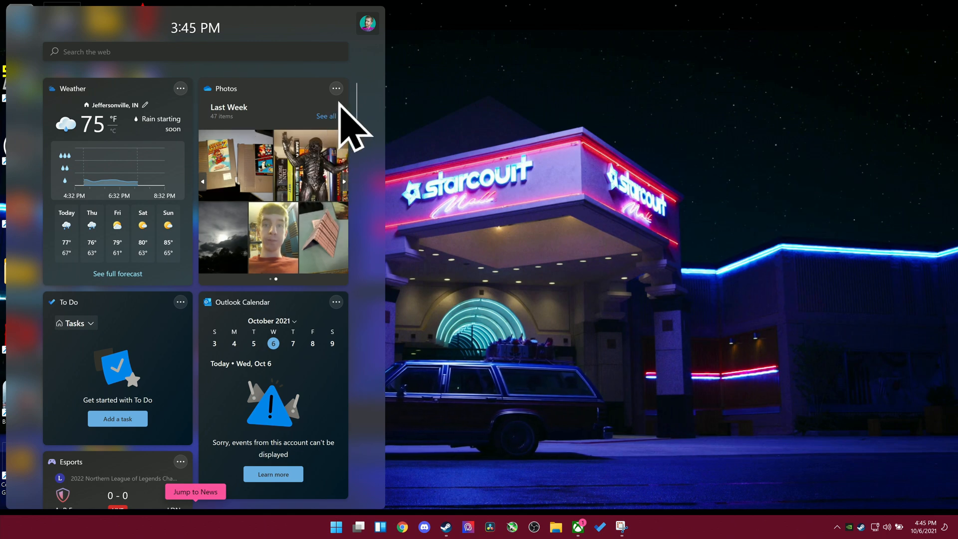
left_click(366, 24)
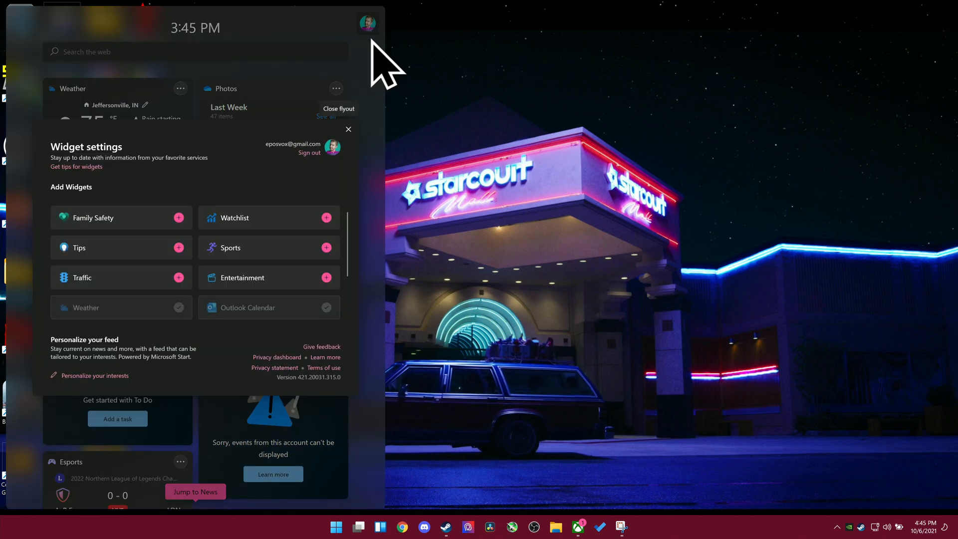